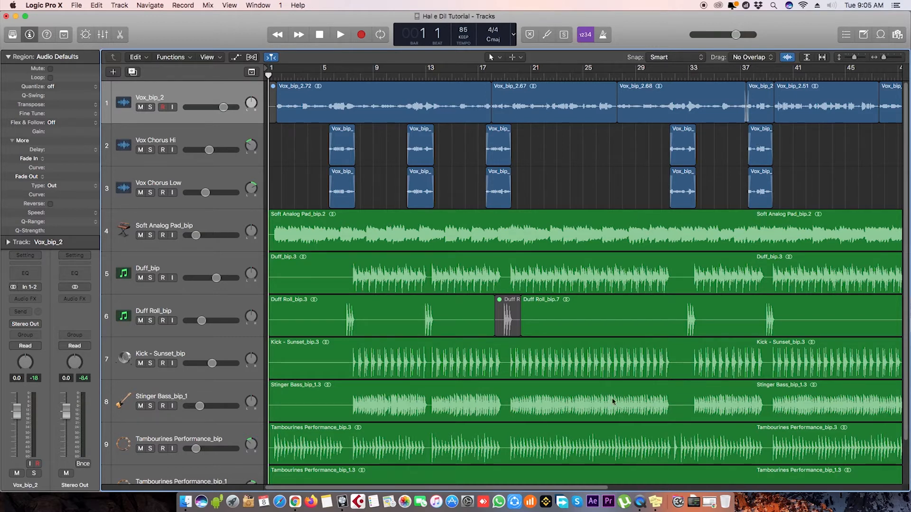
mouse_move(627, 139)
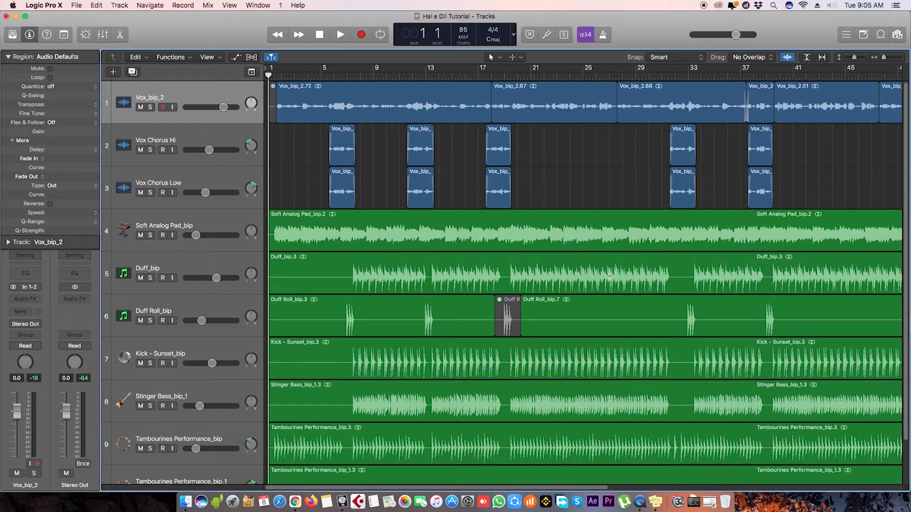
mouse_move(555, 232)
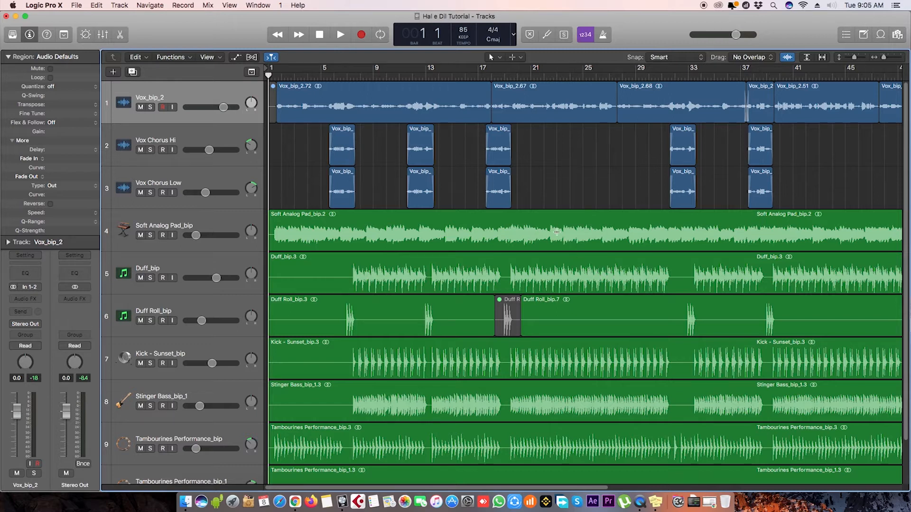
mouse_move(508, 221)
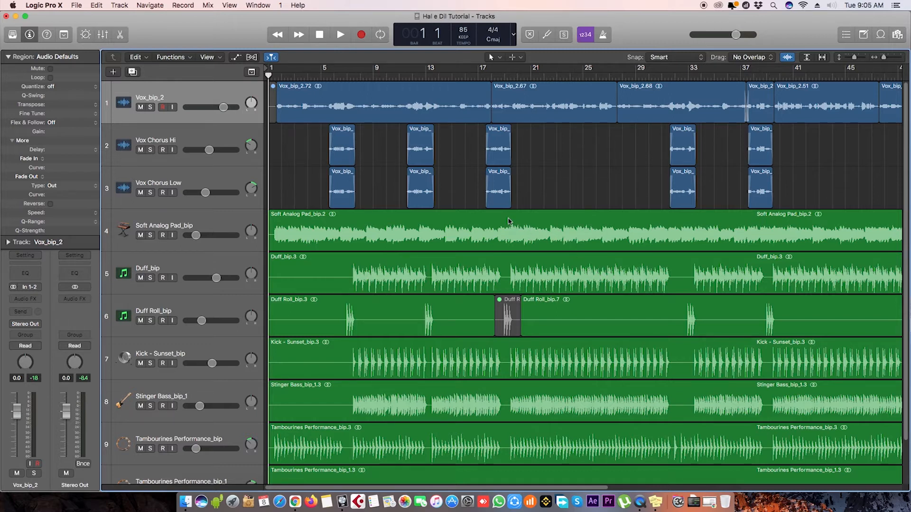
mouse_move(443, 153)
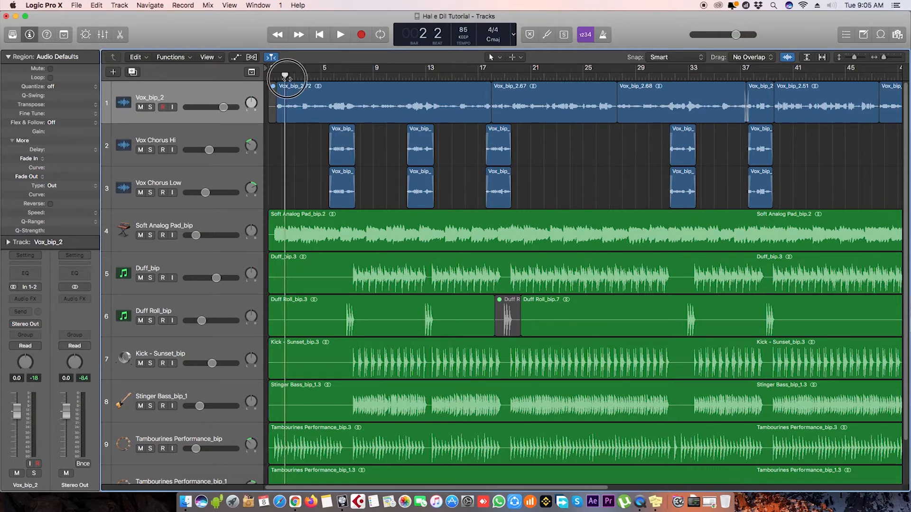
Step: Play the song briefly, stop at bar 9, and show the mixer with all channel strips
click(340, 34)
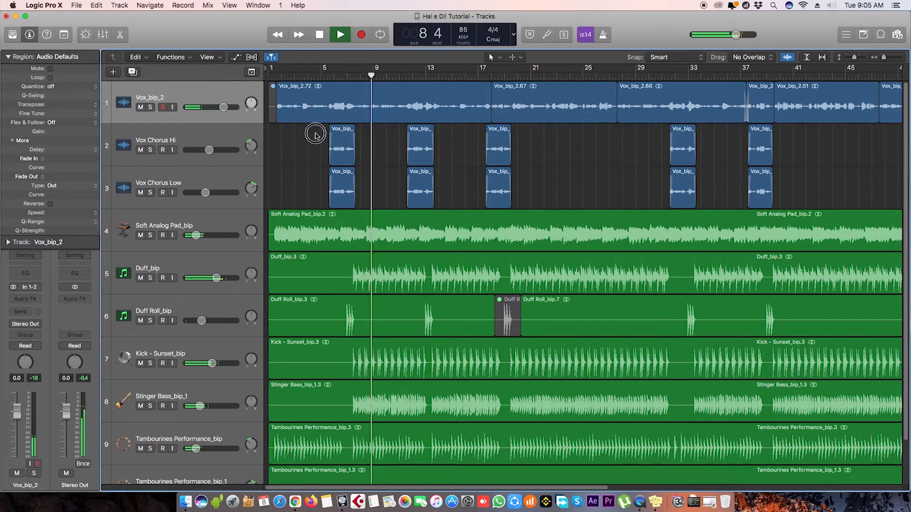
click(339, 34)
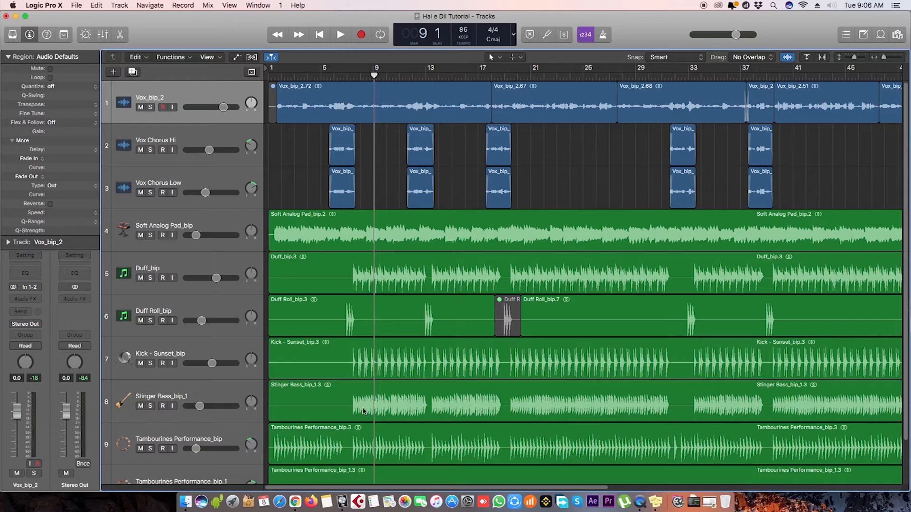
mouse_move(254, 453)
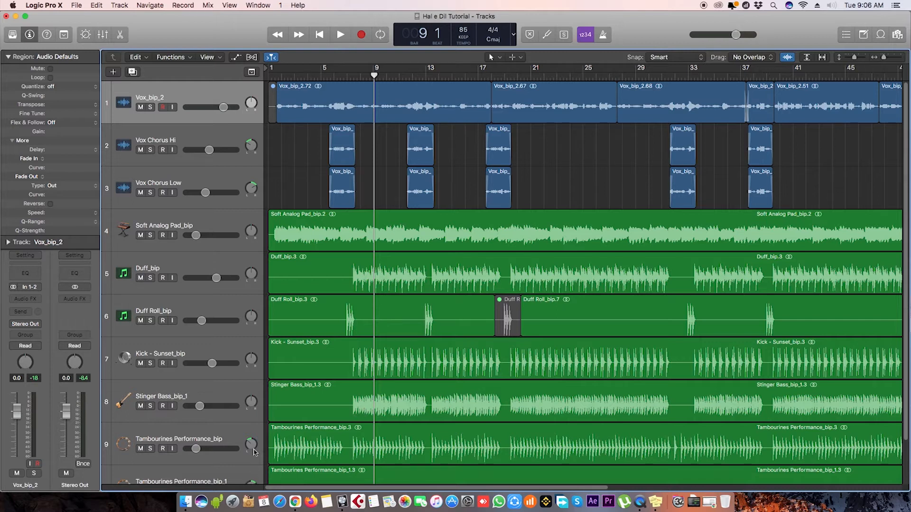
mouse_move(235, 106)
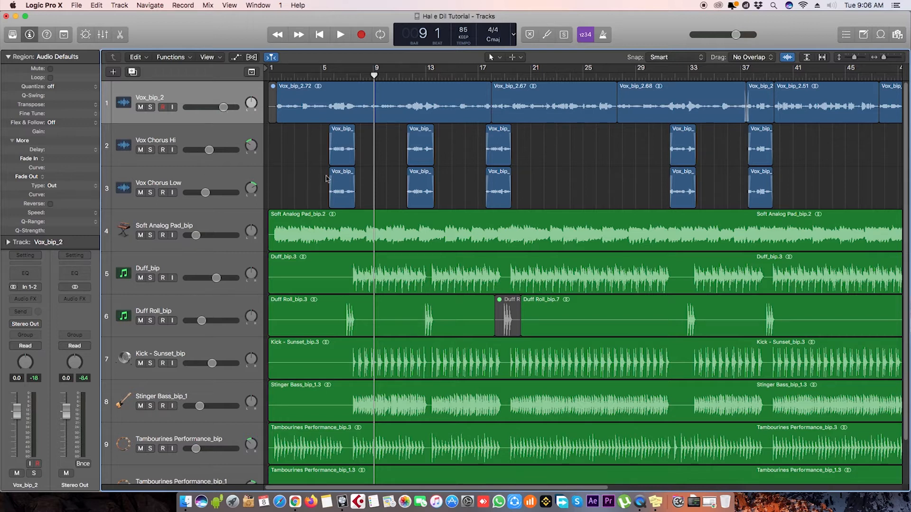
mouse_move(311, 135)
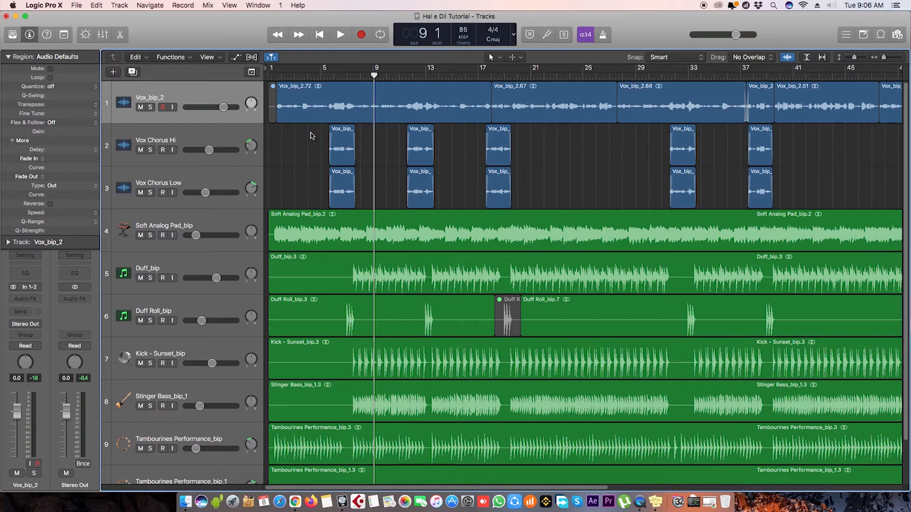
mouse_move(309, 135)
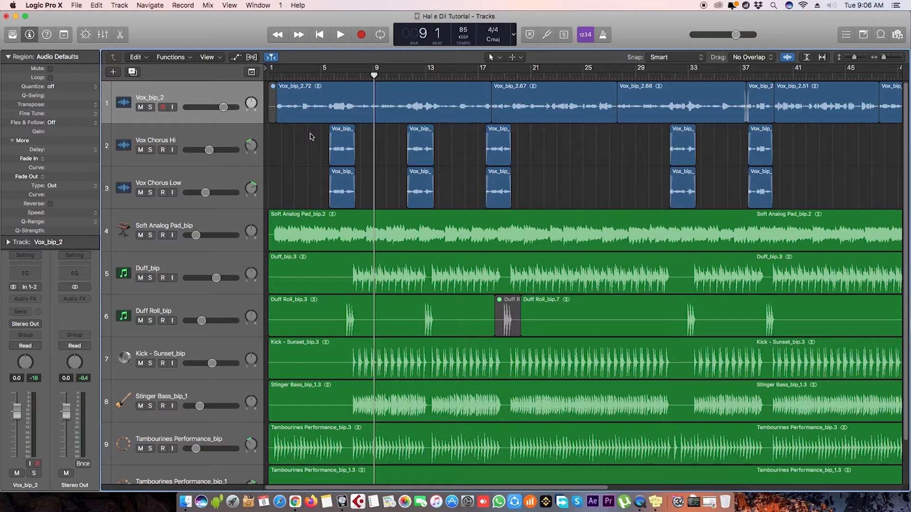
mouse_move(261, 227)
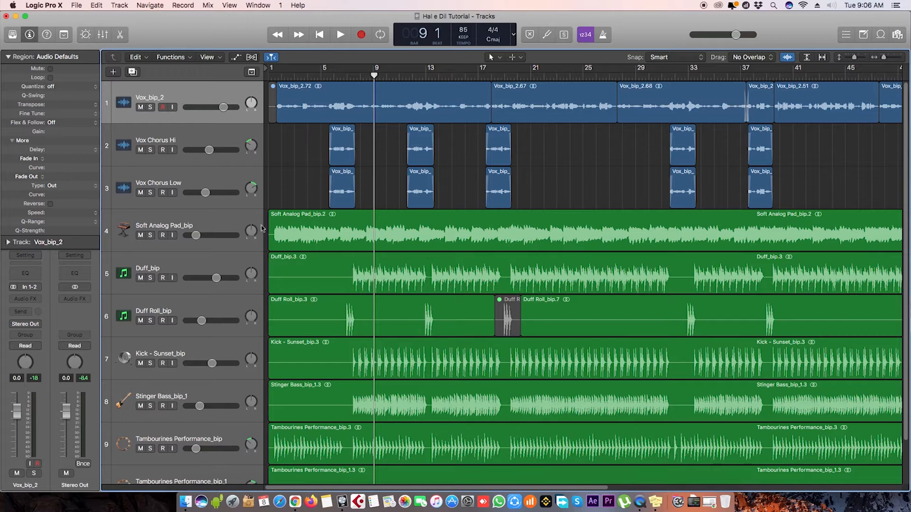
mouse_move(339, 142)
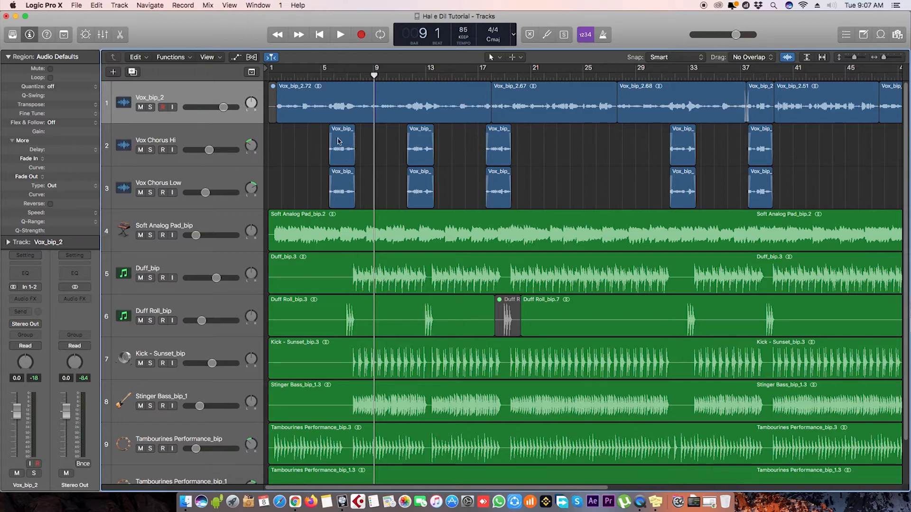
click(207, 6)
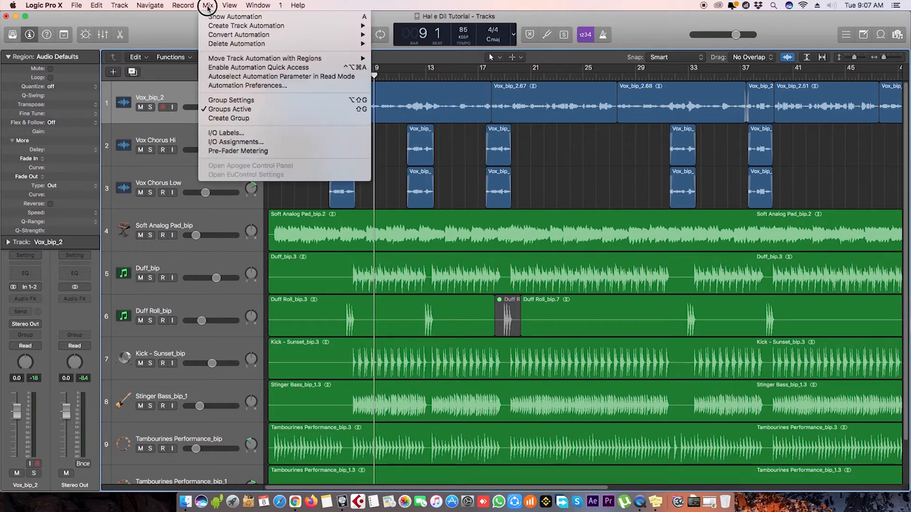
click(230, 5)
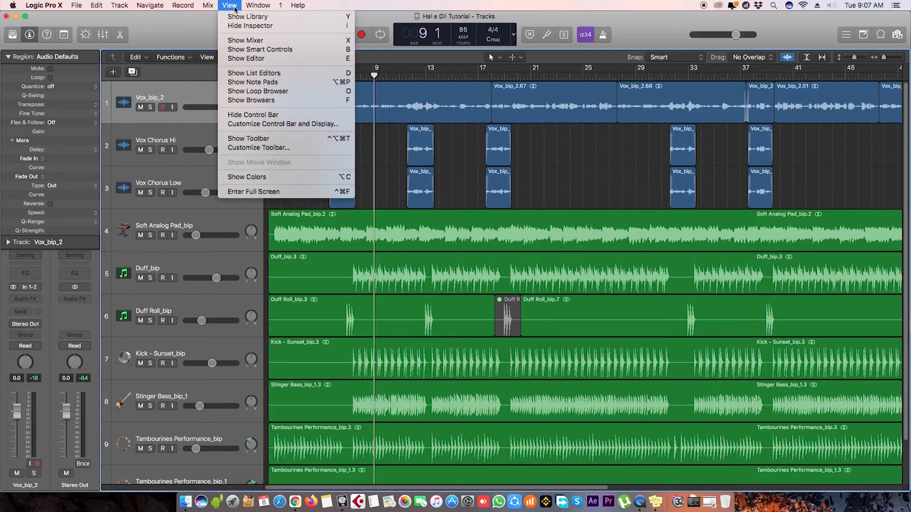
mouse_move(260, 40)
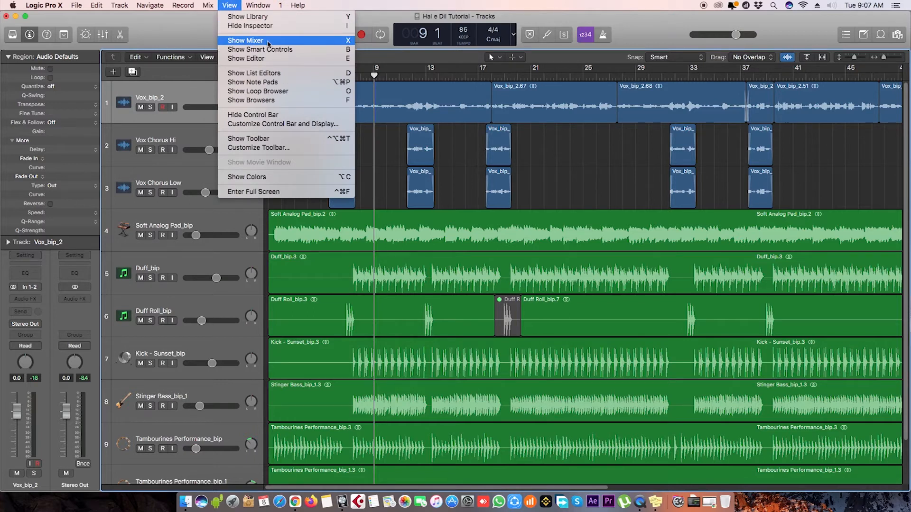
click(246, 40)
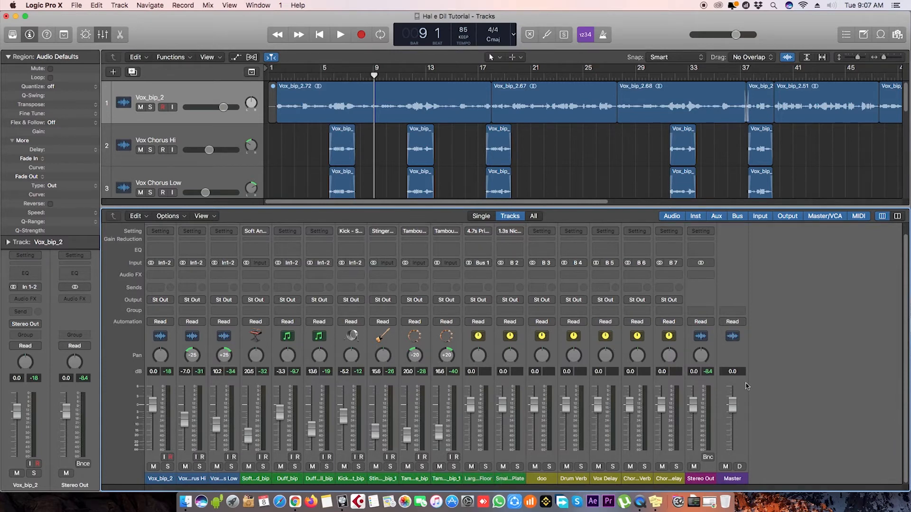
mouse_move(829, 374)
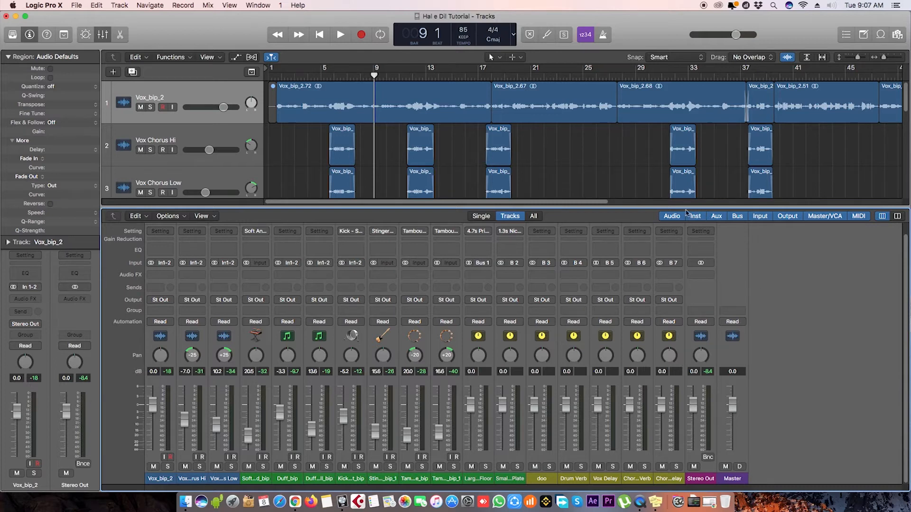
mouse_move(135, 295)
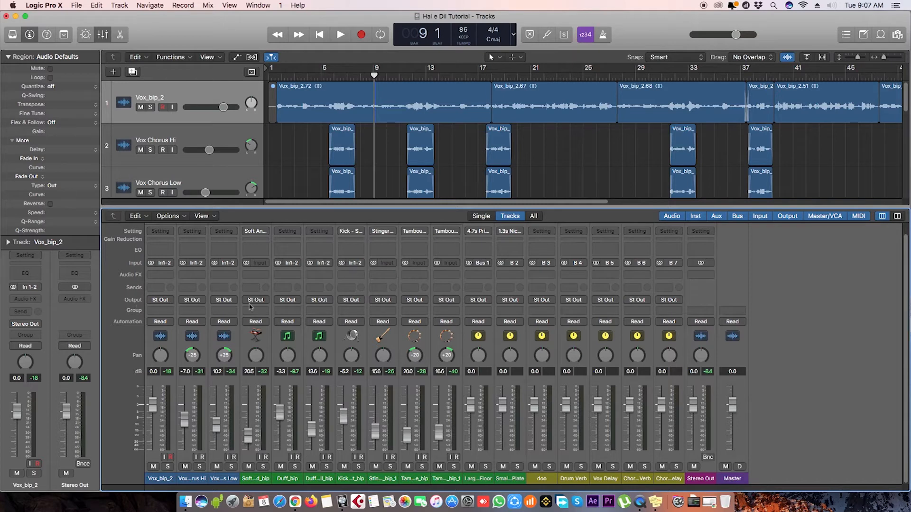
mouse_move(598, 307)
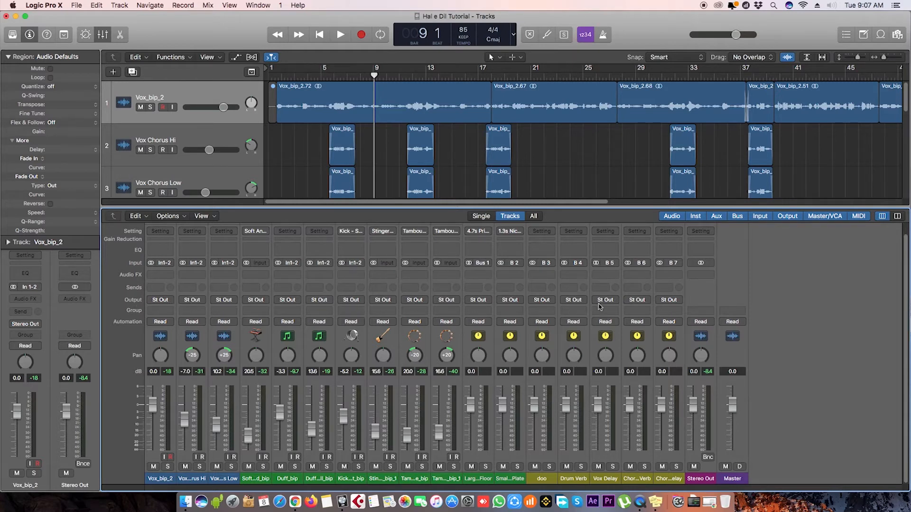
mouse_move(525, 313)
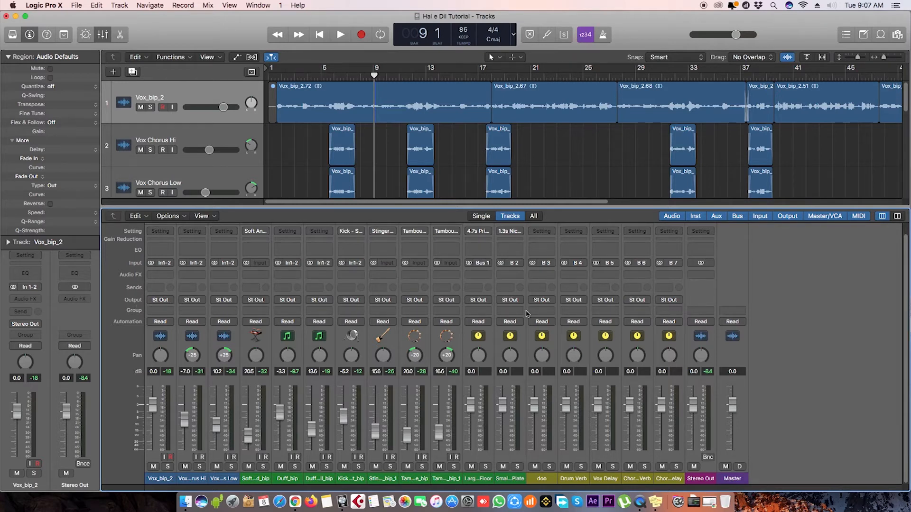
mouse_move(590, 453)
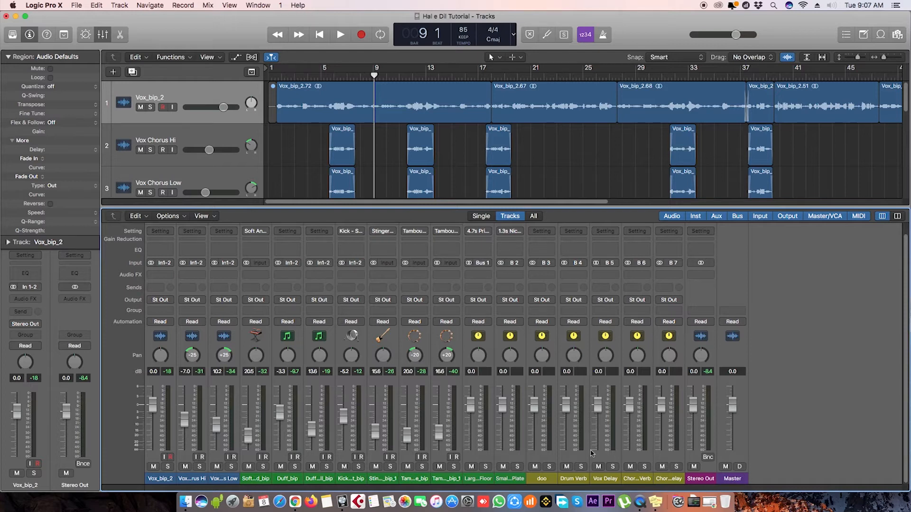
mouse_move(697, 461)
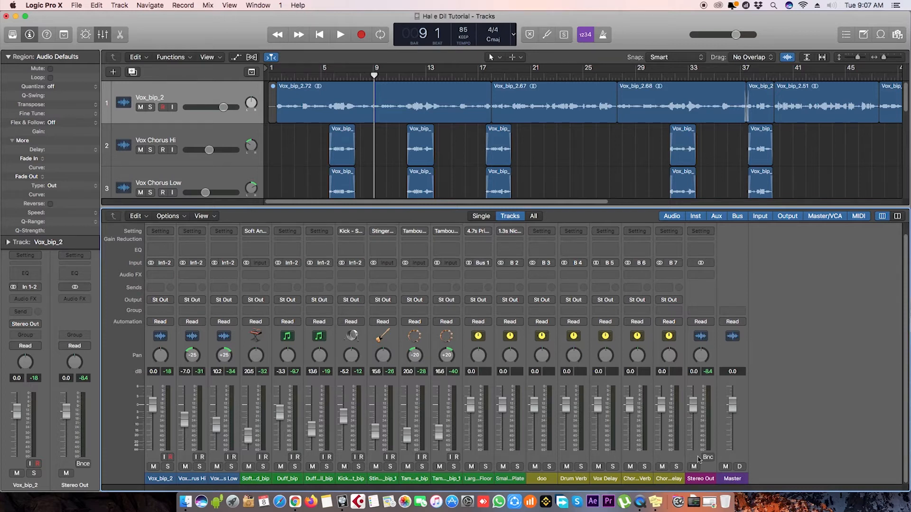
Step: Play another short pass, stop near bar 12, and select all track channel strips
click(340, 34)
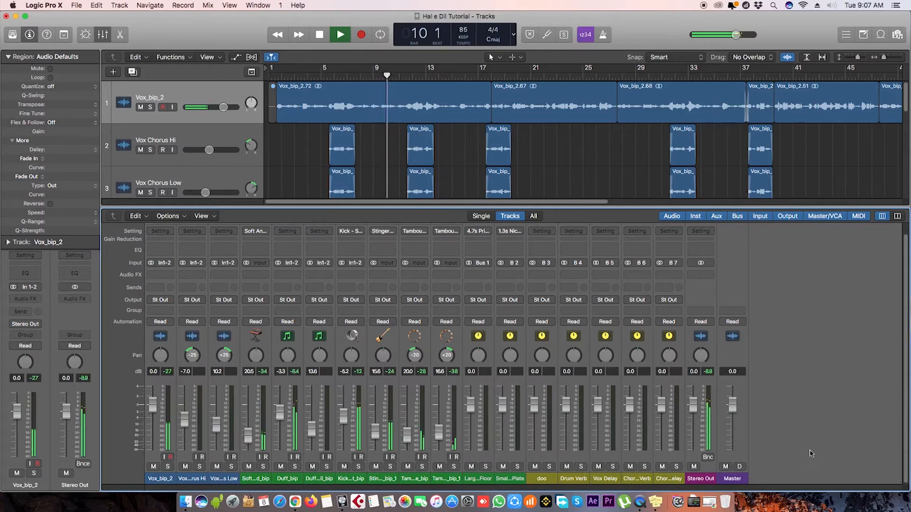
click(318, 34)
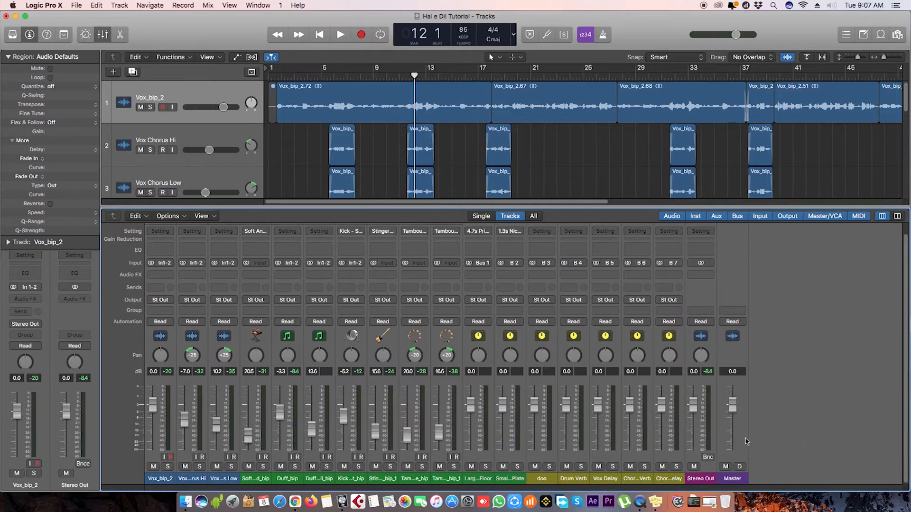
mouse_move(700, 438)
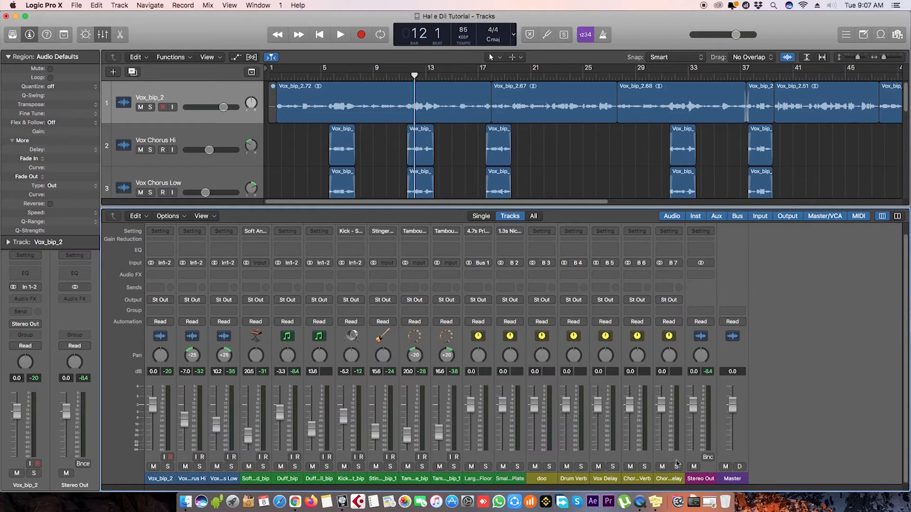
mouse_move(601, 455)
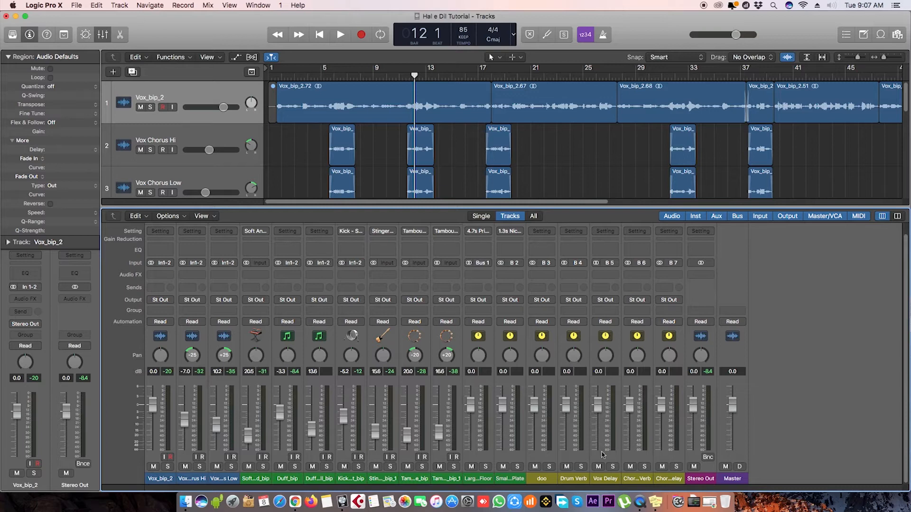
mouse_move(700, 459)
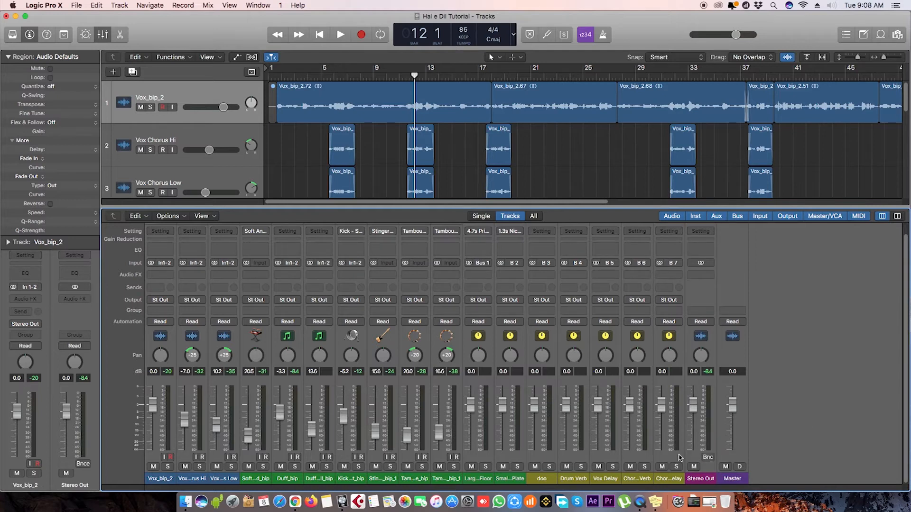
click(668, 479)
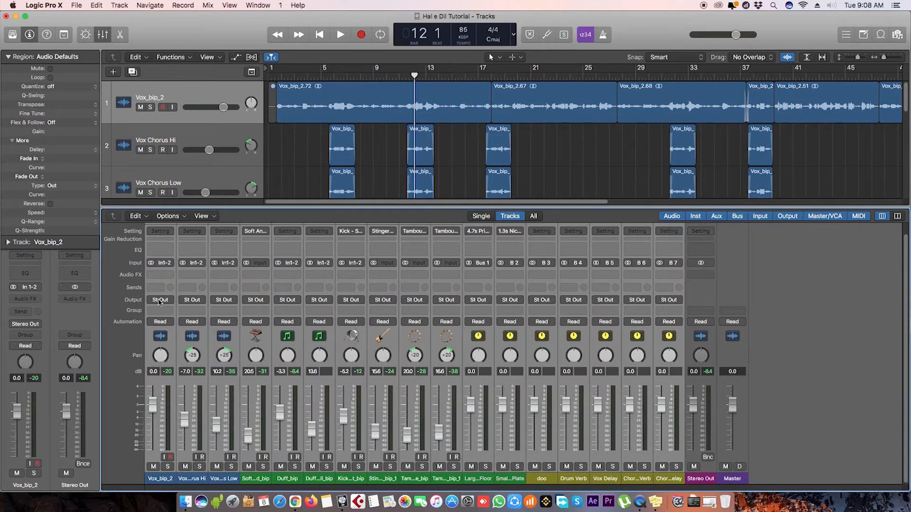
Step: Route every selected track's output to Bus 8, creating an Aux 8 channel
click(160, 300)
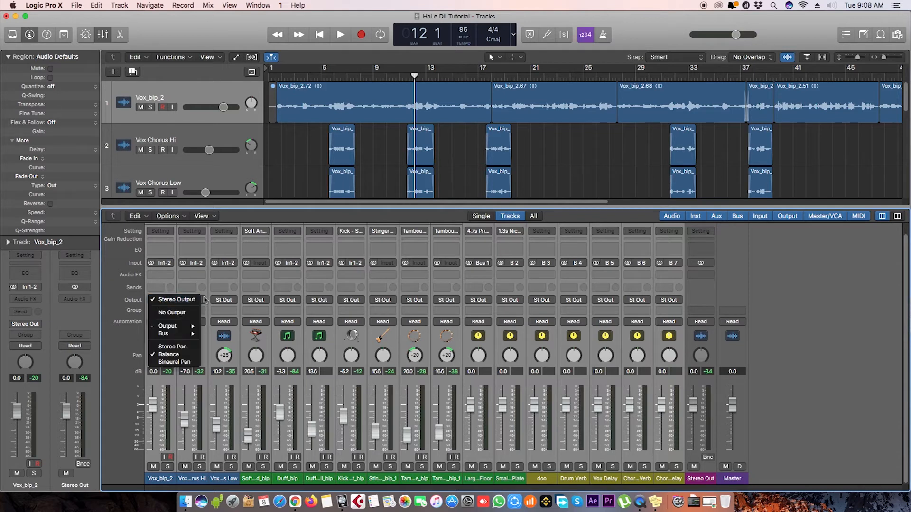
click(176, 299)
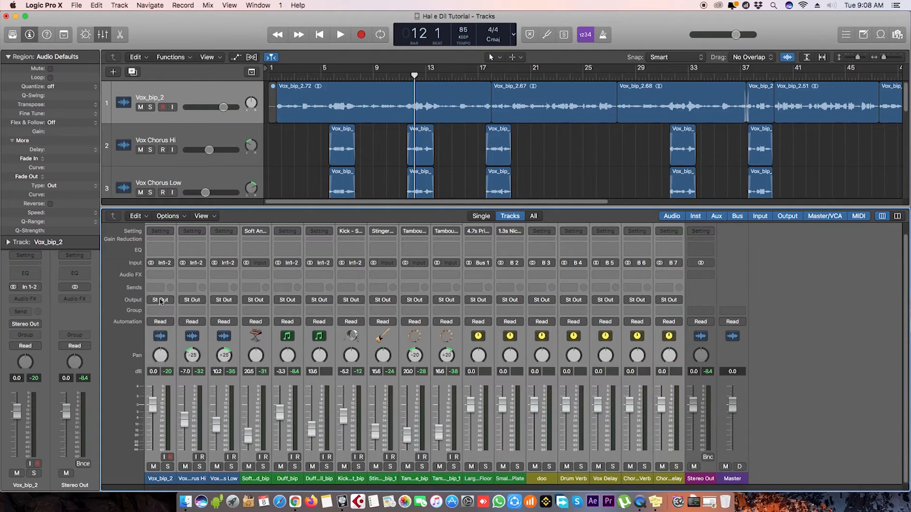
click(160, 300)
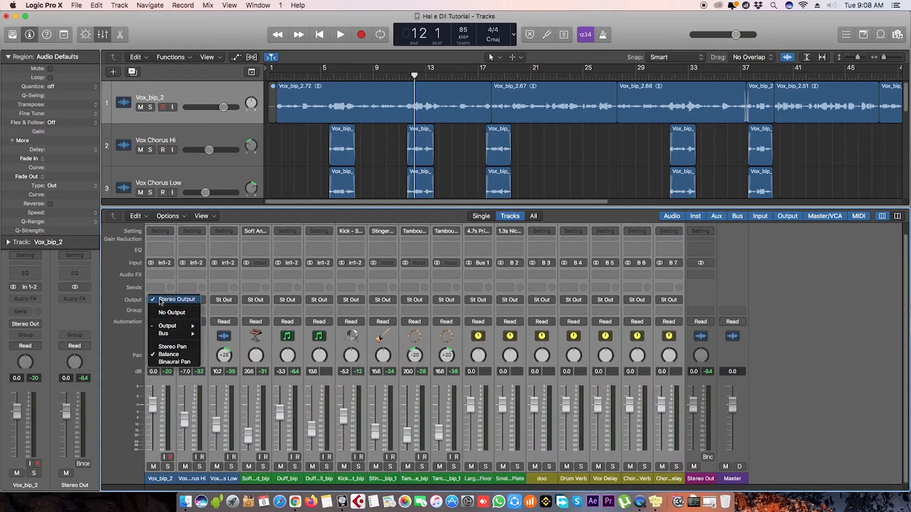
mouse_move(165, 333)
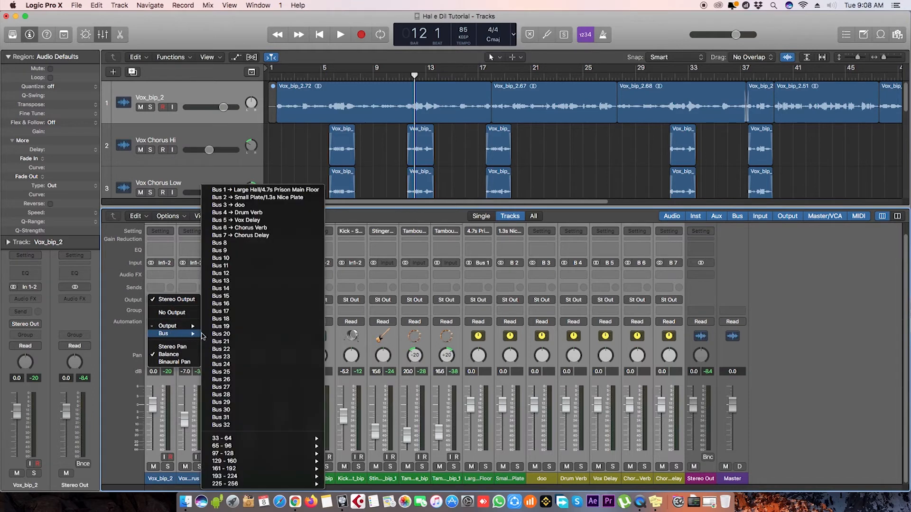
mouse_move(234, 242)
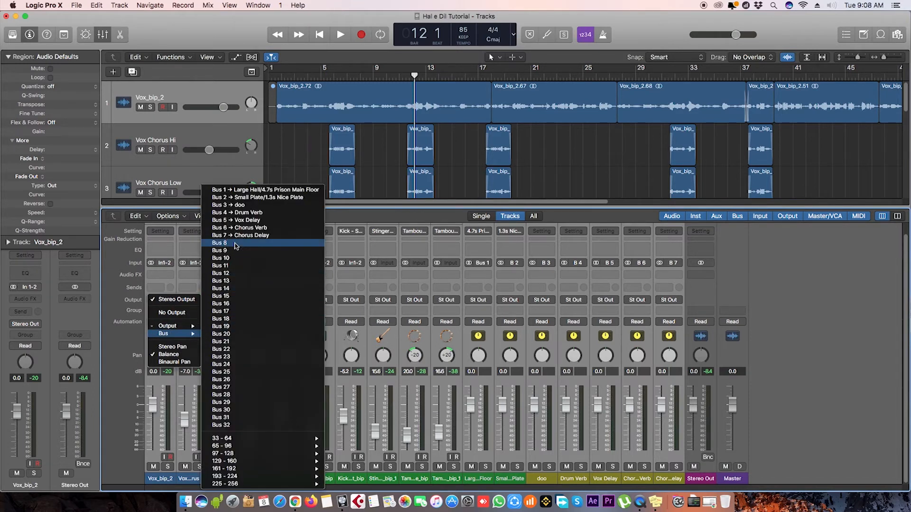
click(219, 243)
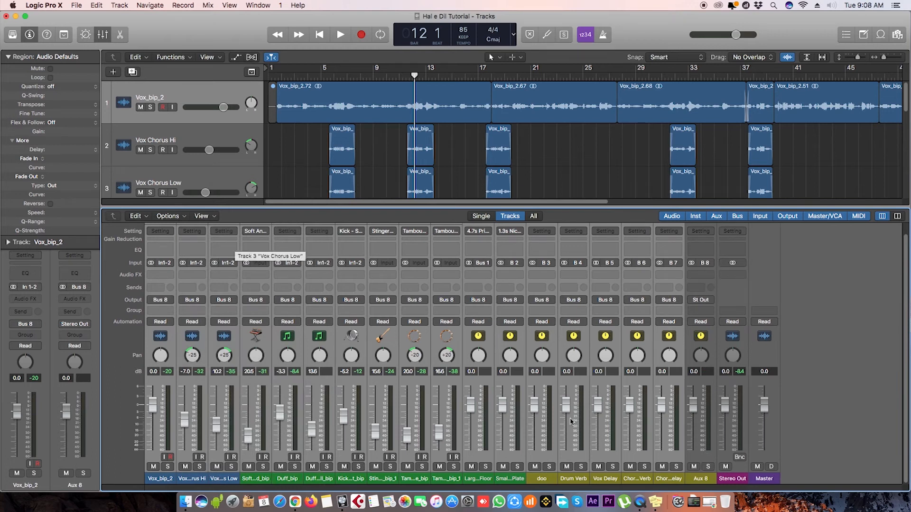
mouse_move(664, 310)
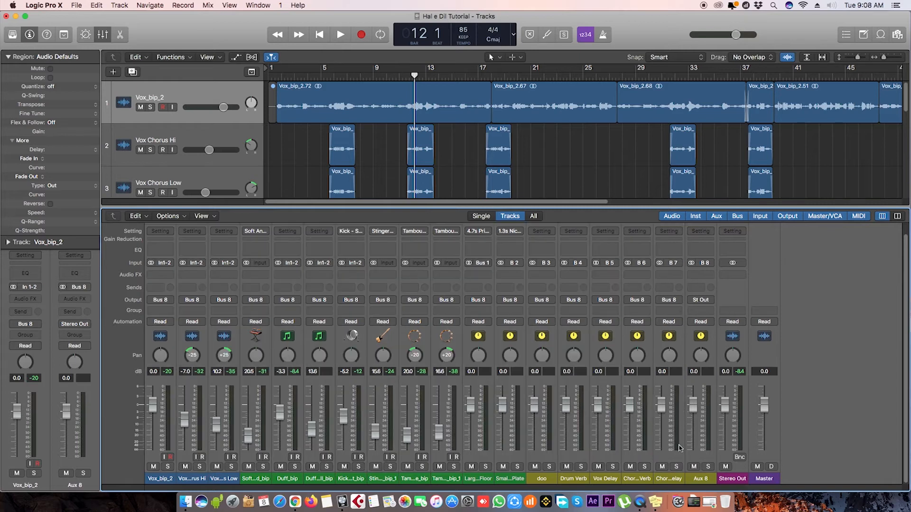
click(340, 34)
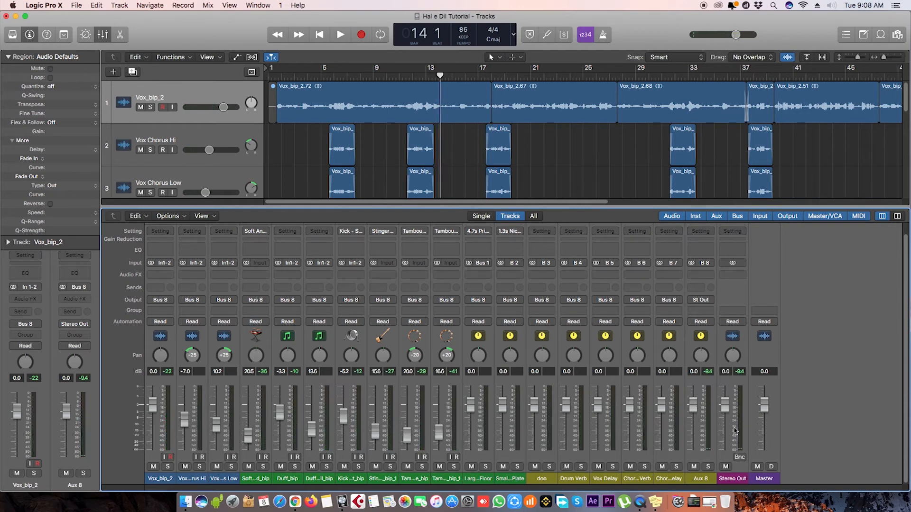
mouse_move(813, 412)
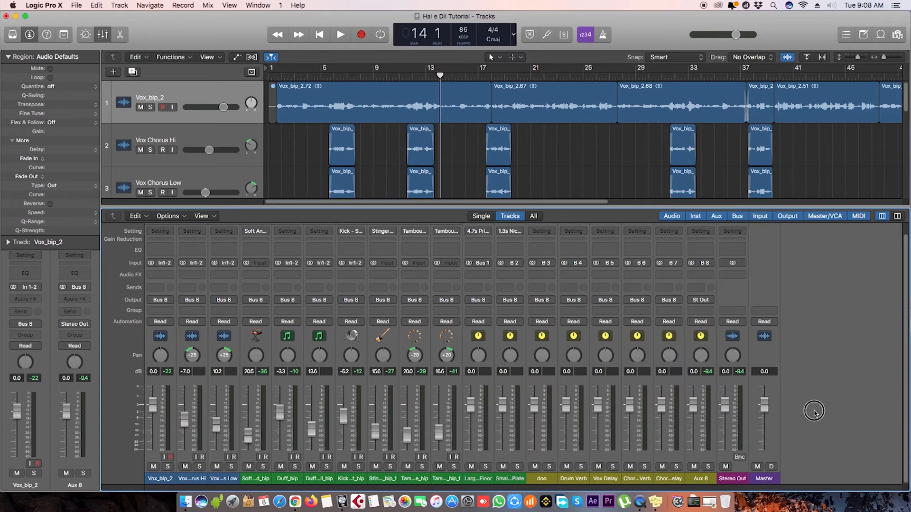
mouse_move(700, 416)
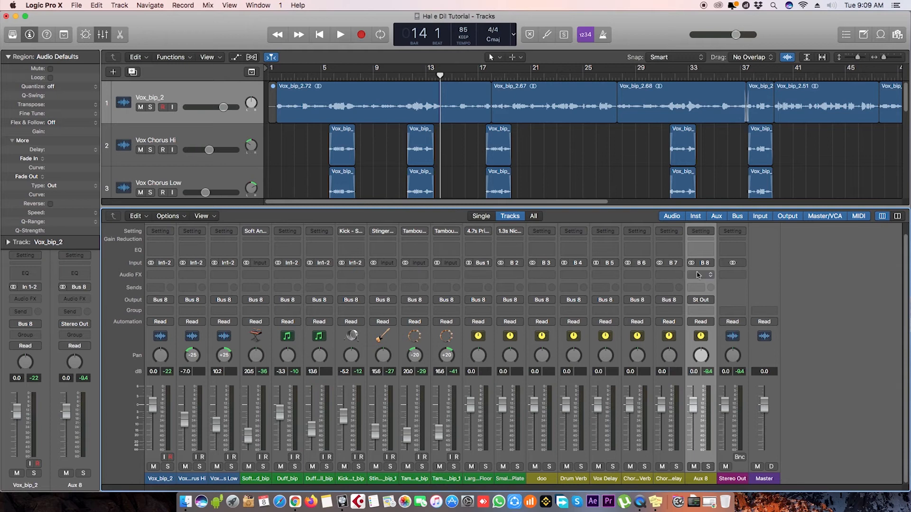
Step: Insert a stereo Gain plug-in in Aux 8's Audio FX slot and close its window
click(699, 275)
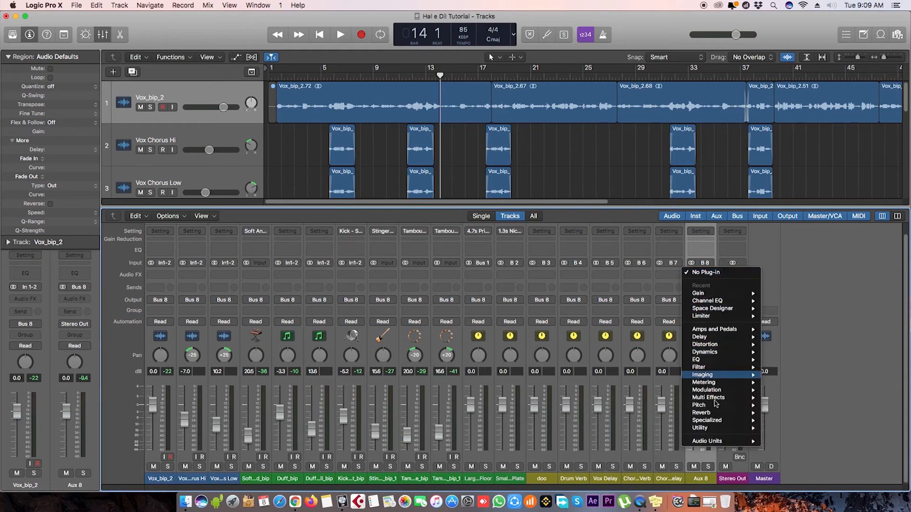
mouse_move(718, 428)
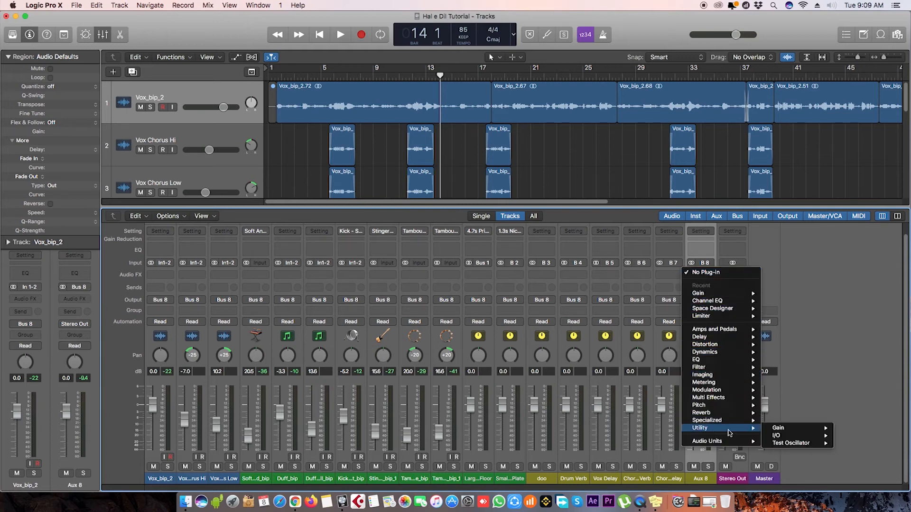
mouse_move(778, 428)
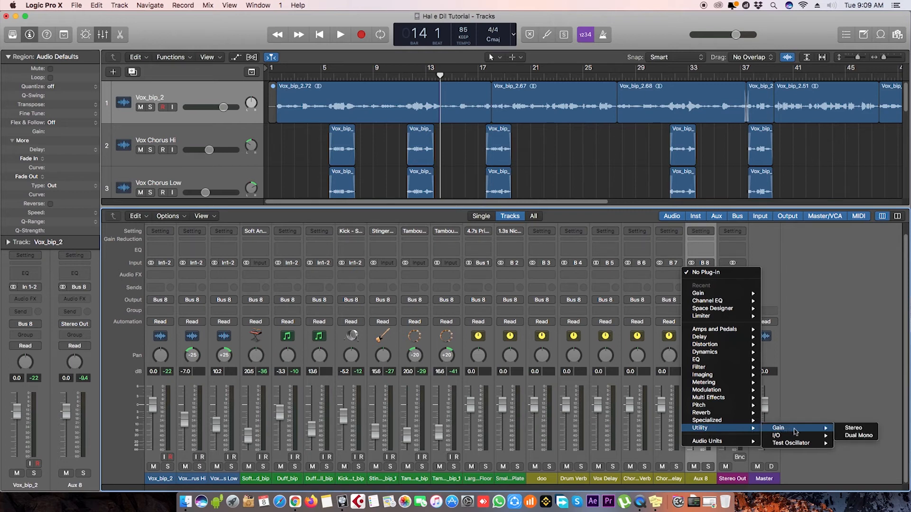
mouse_move(853, 428)
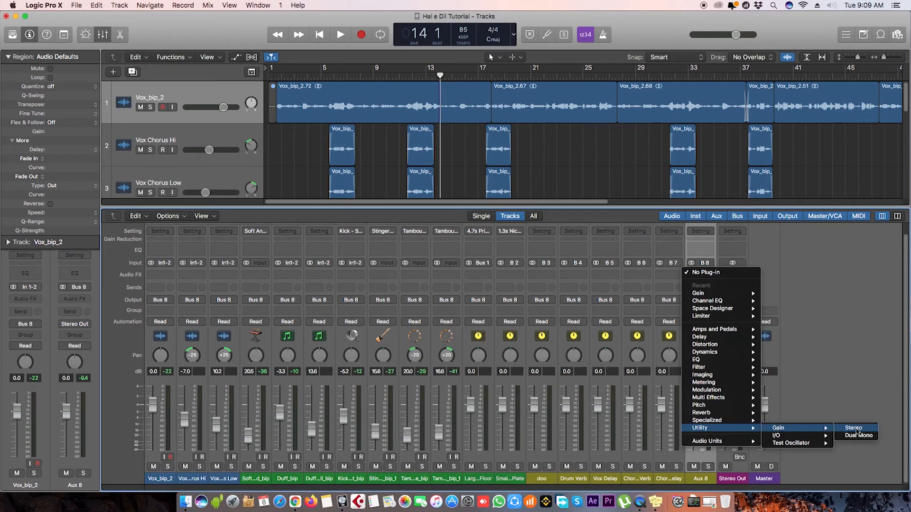
click(852, 427)
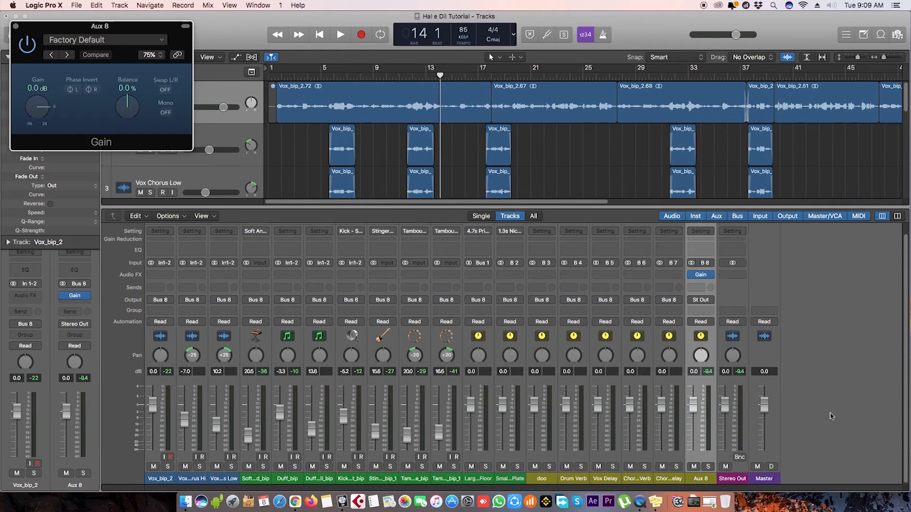
drag(99, 25, 508, 143)
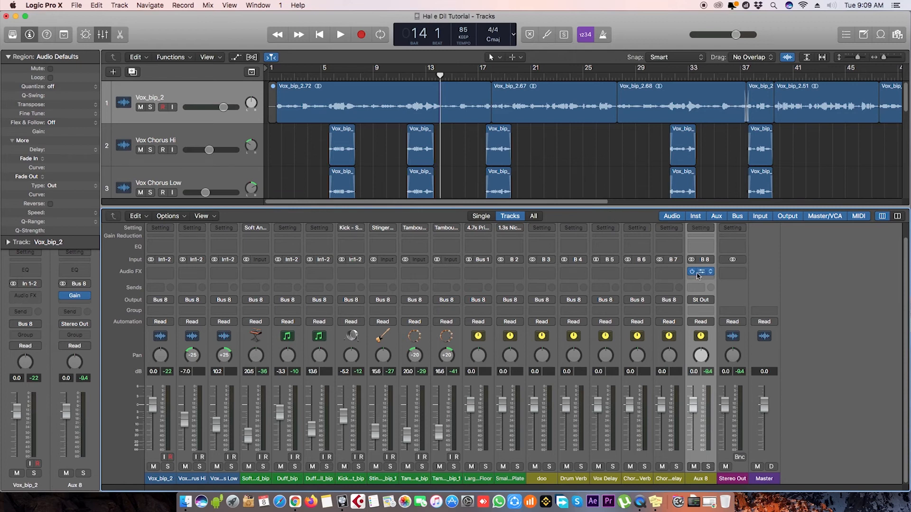
click(340, 34)
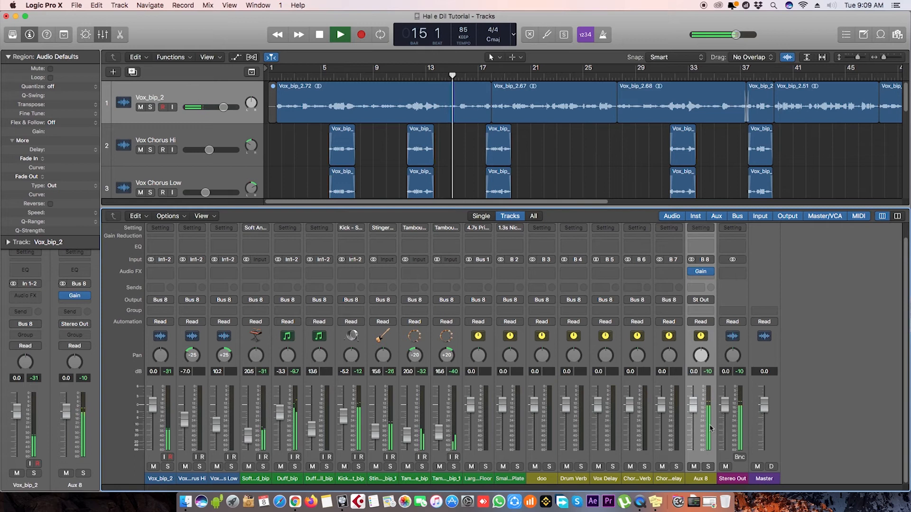
click(339, 34)
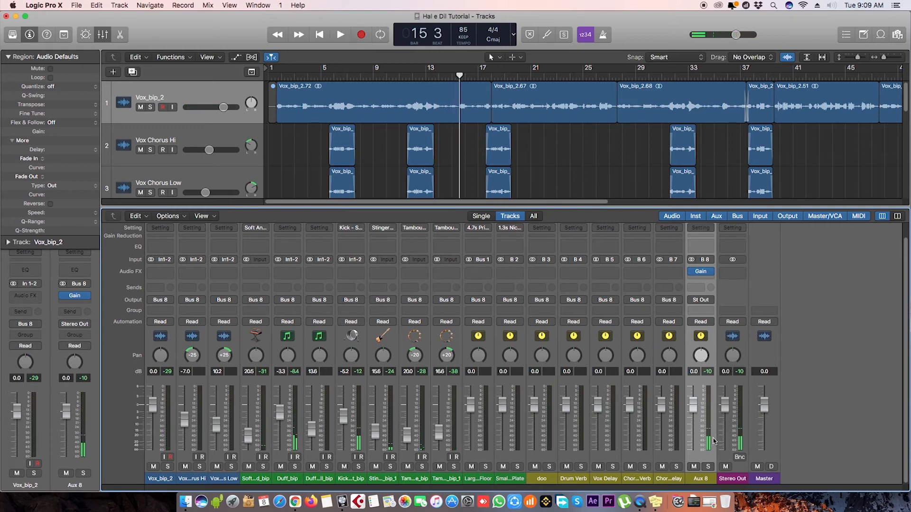
click(340, 34)
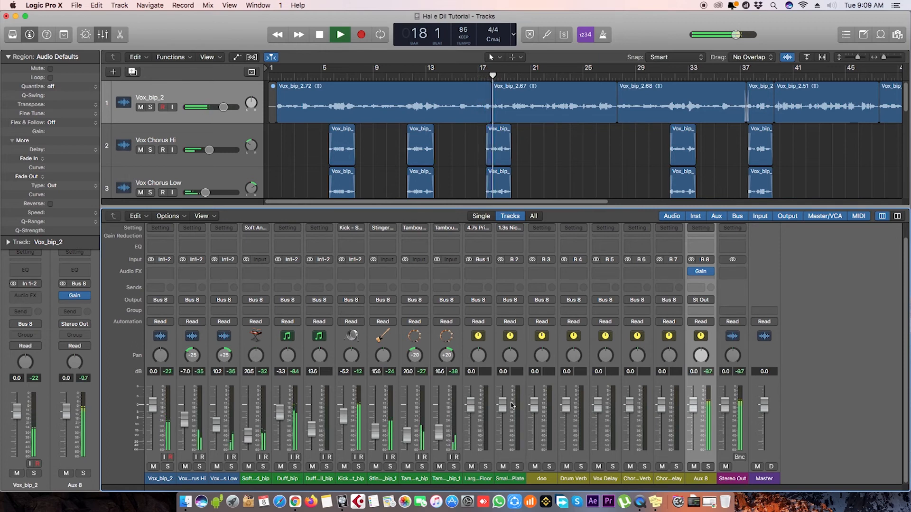
click(340, 34)
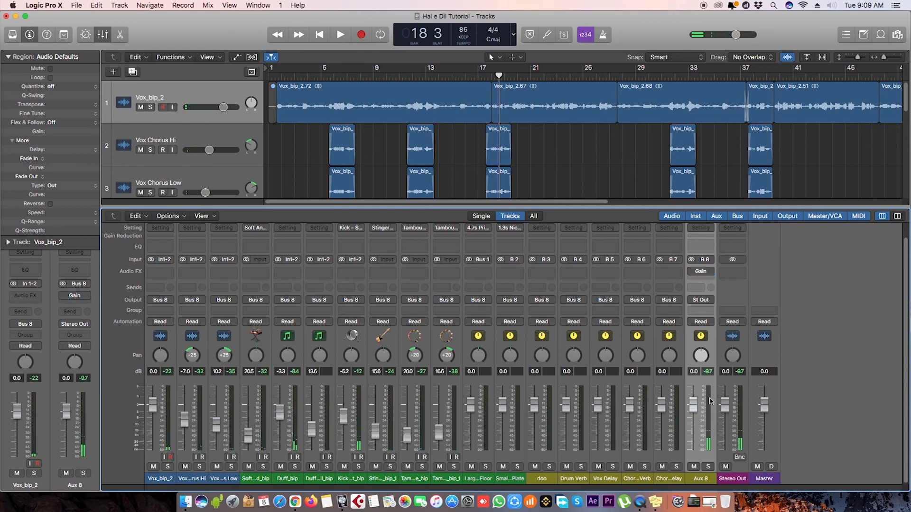
click(340, 34)
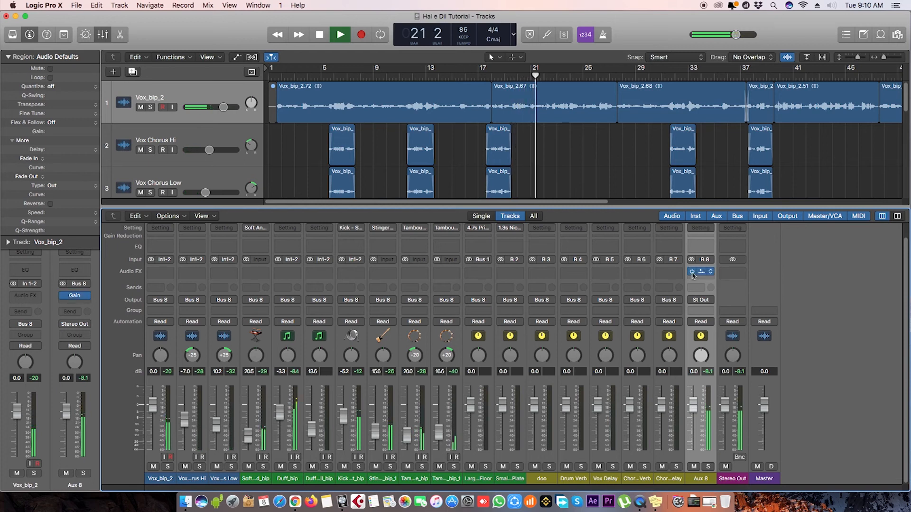
click(319, 34)
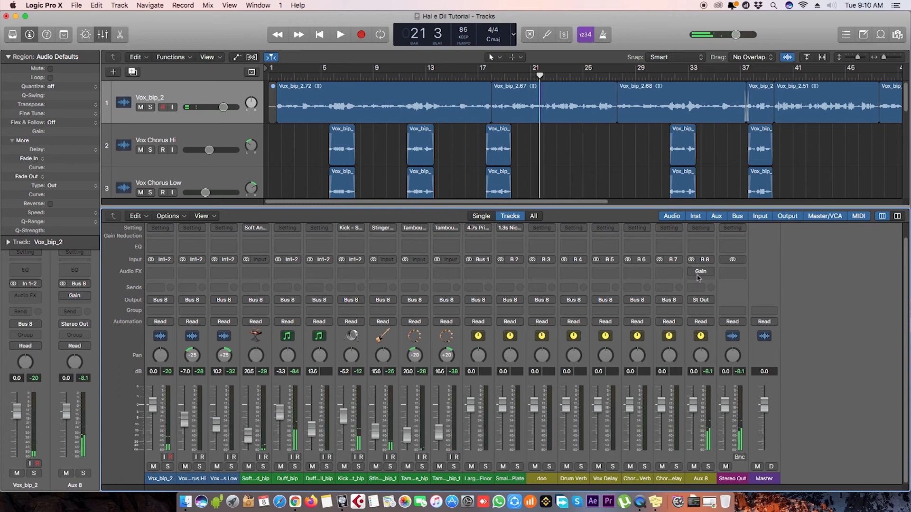
click(228, 6)
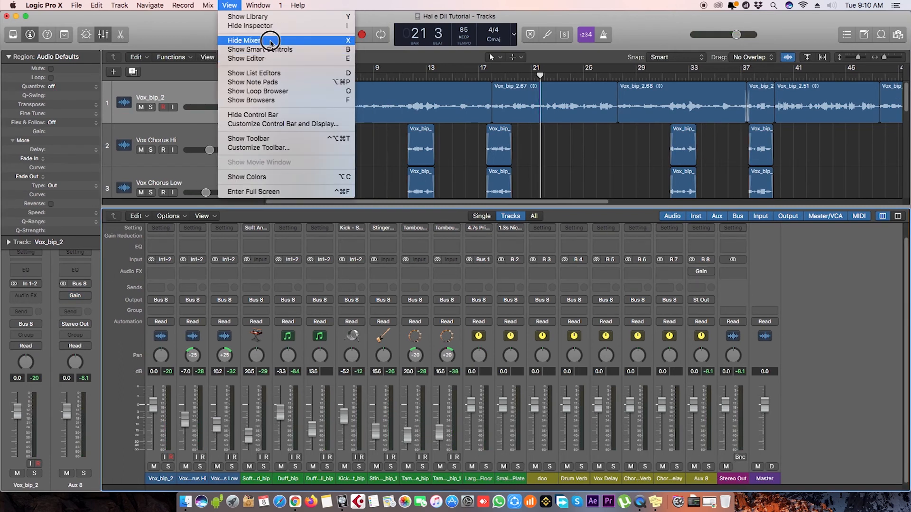
Step: Hide the mixer so the vocal, pad, drum and bass tracks fill the view
click(245, 40)
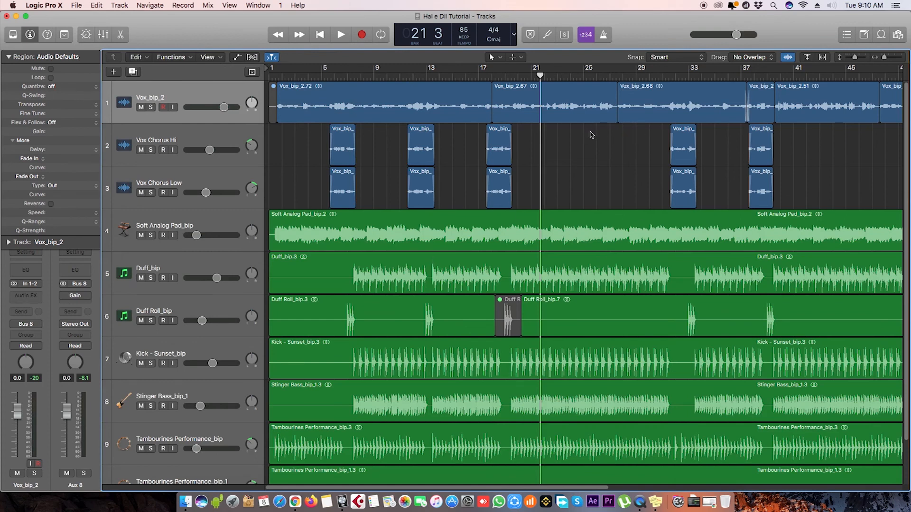
mouse_move(637, 176)
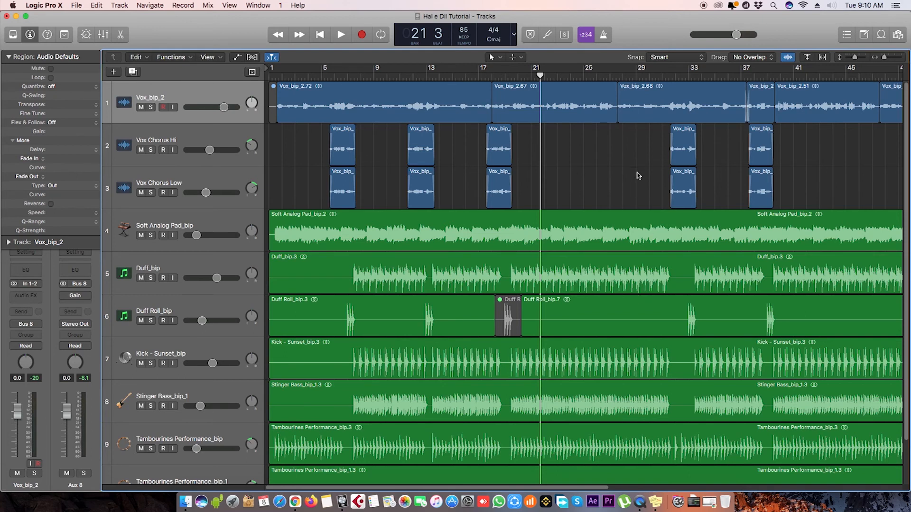